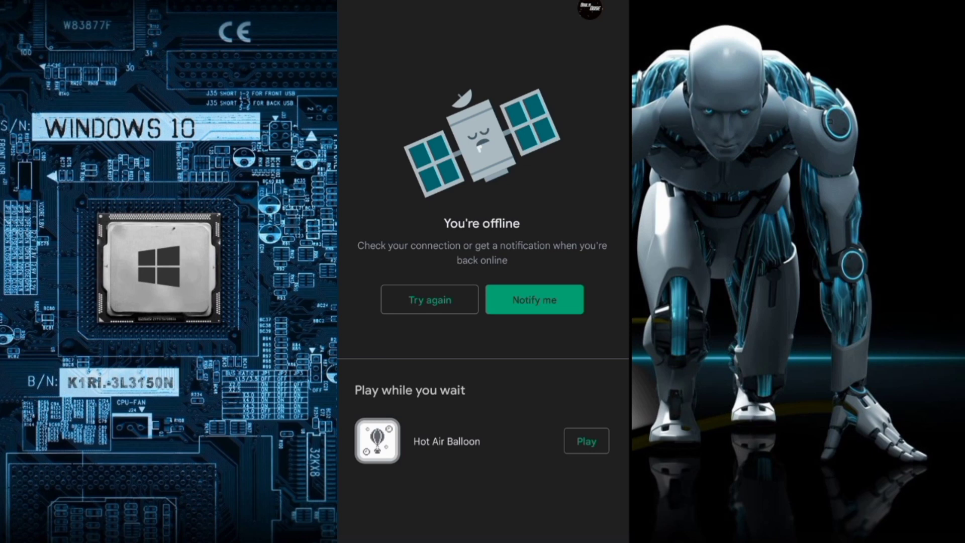
# Step: Retry loading the offline Play Store so the Games home page appears
pyautogui.click(429, 300)
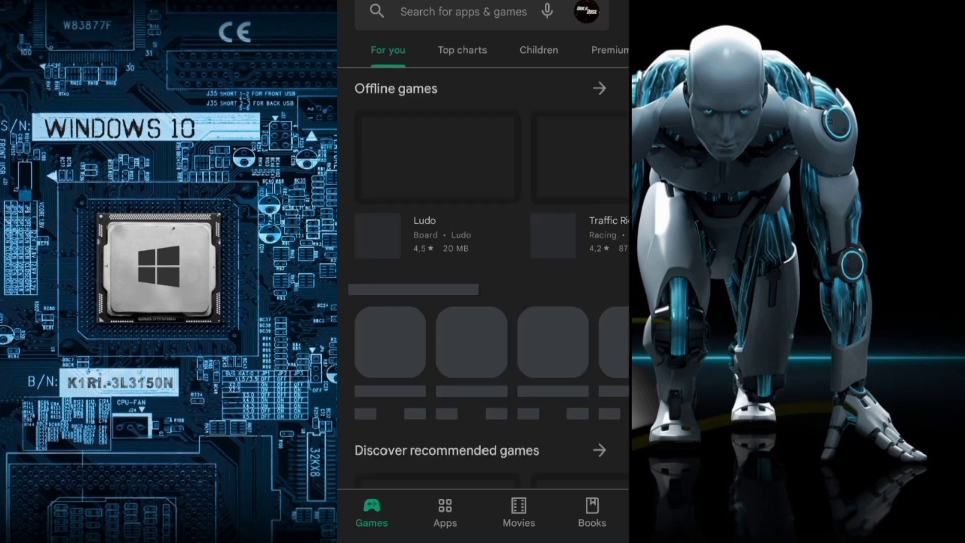
# Step: Search the Play Store for 'windows launcher' and select Win-X Launcher from the results
pyautogui.click(461, 11)
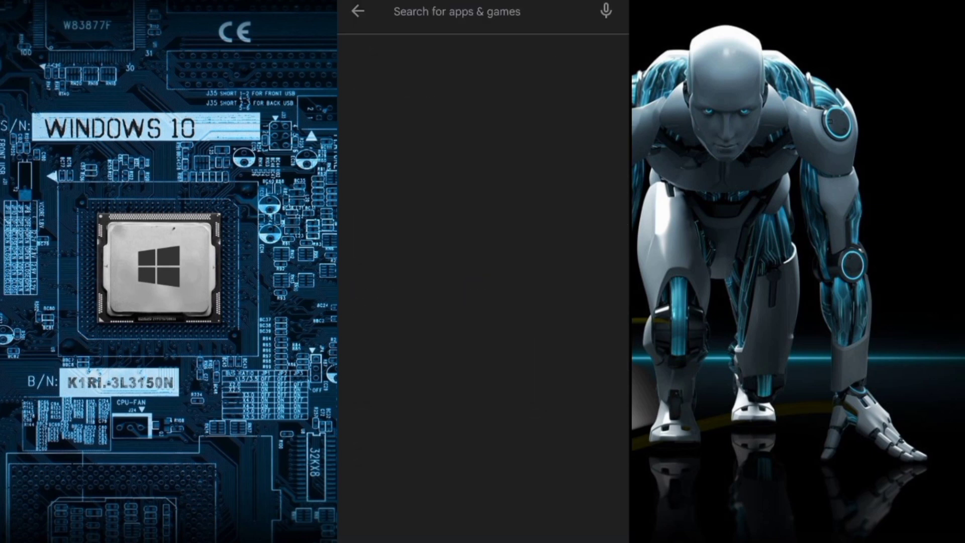
pyautogui.write('windows launcher')
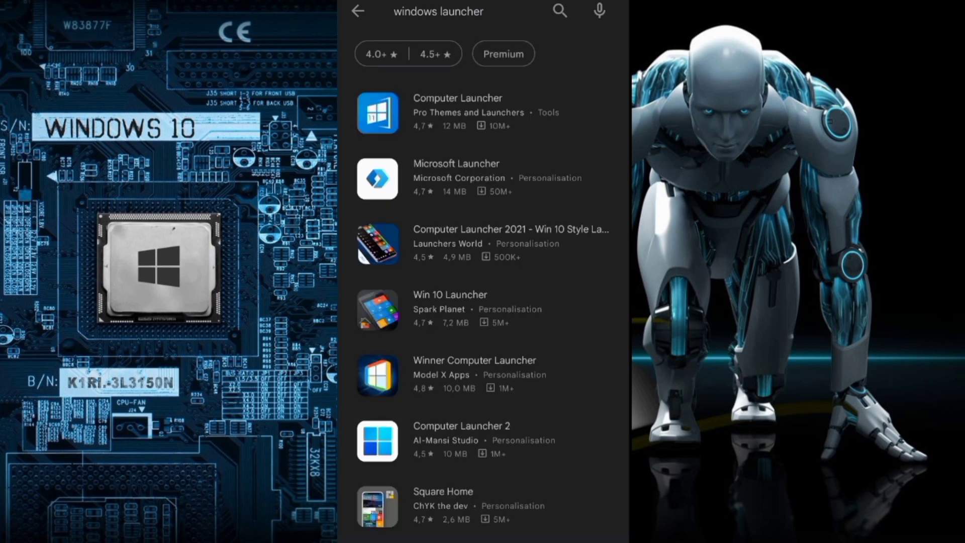
pyautogui.scroll(-3)
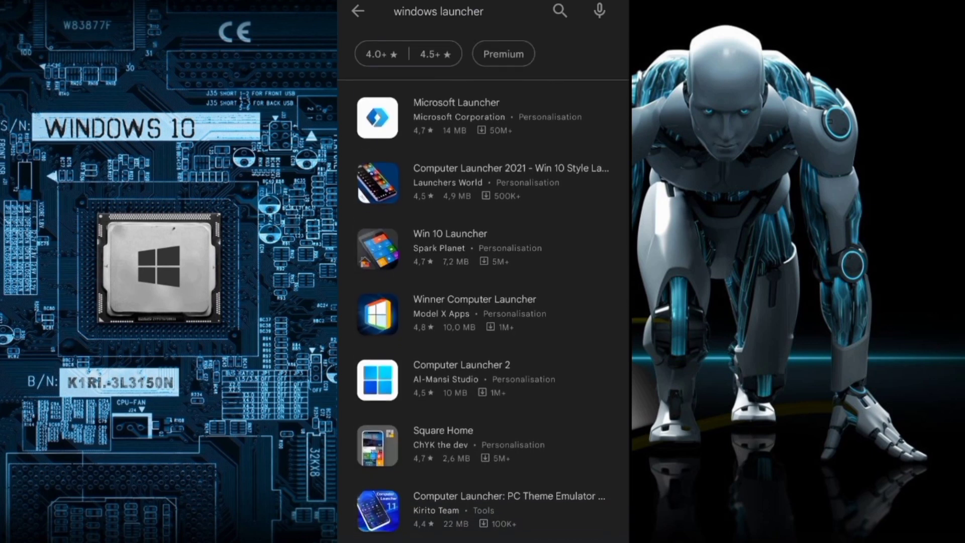
pyautogui.scroll(-3)
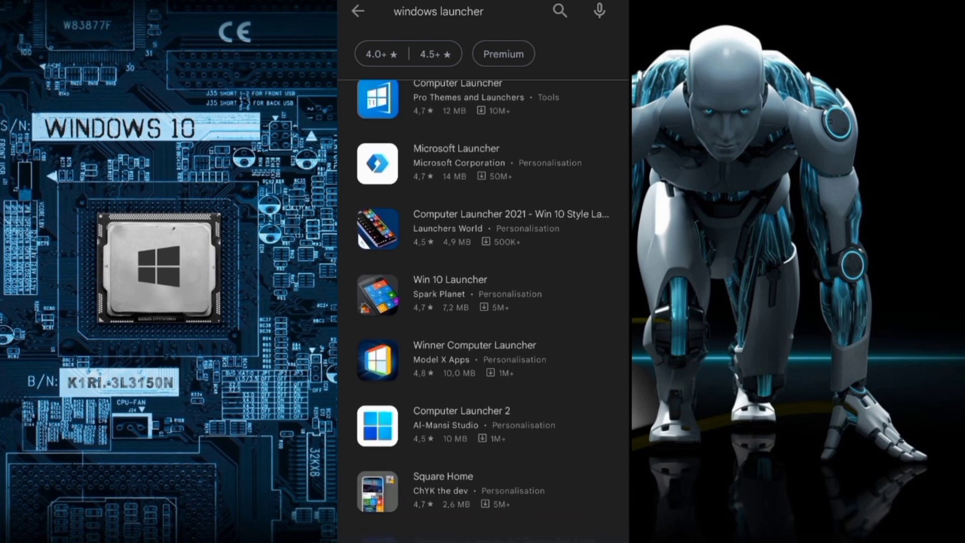
pyautogui.scroll(-3)
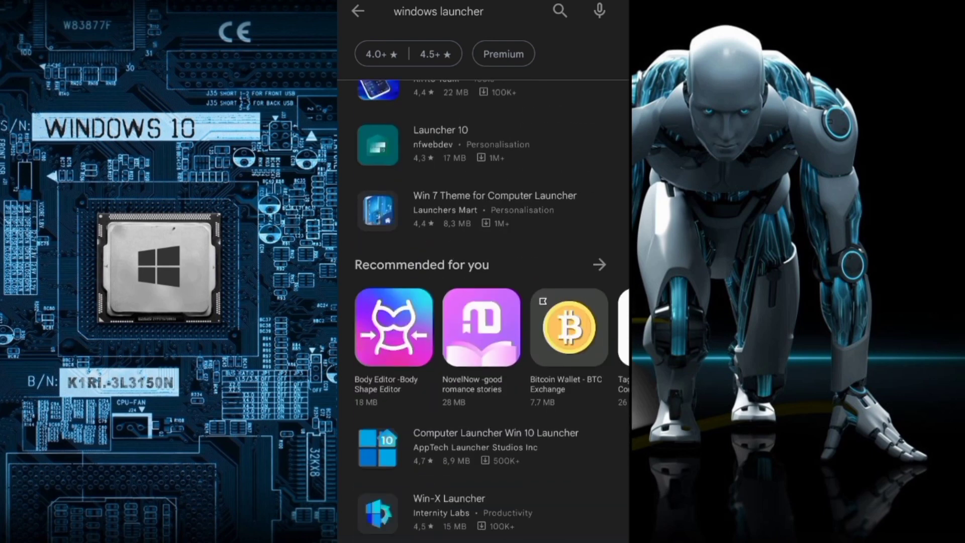
pyautogui.scroll(-3)
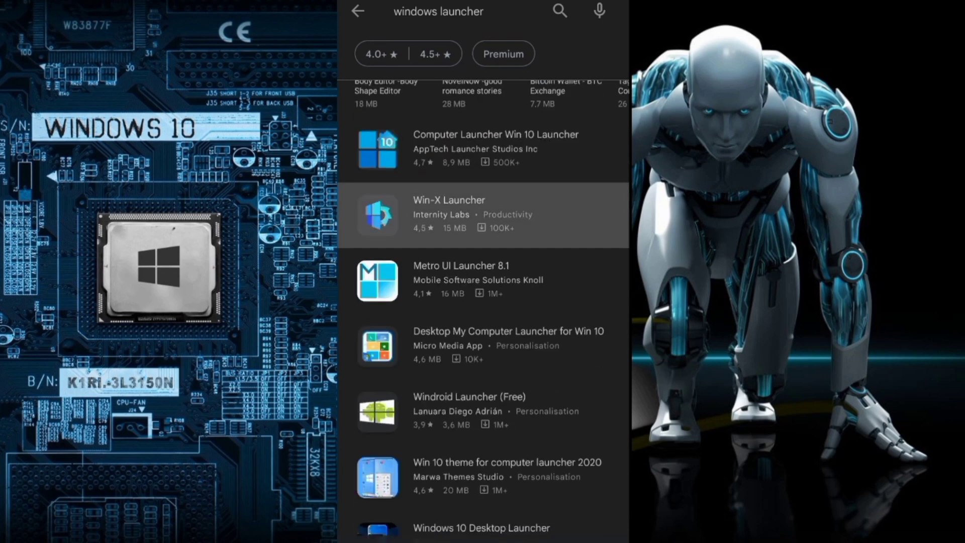
pyautogui.click(449, 214)
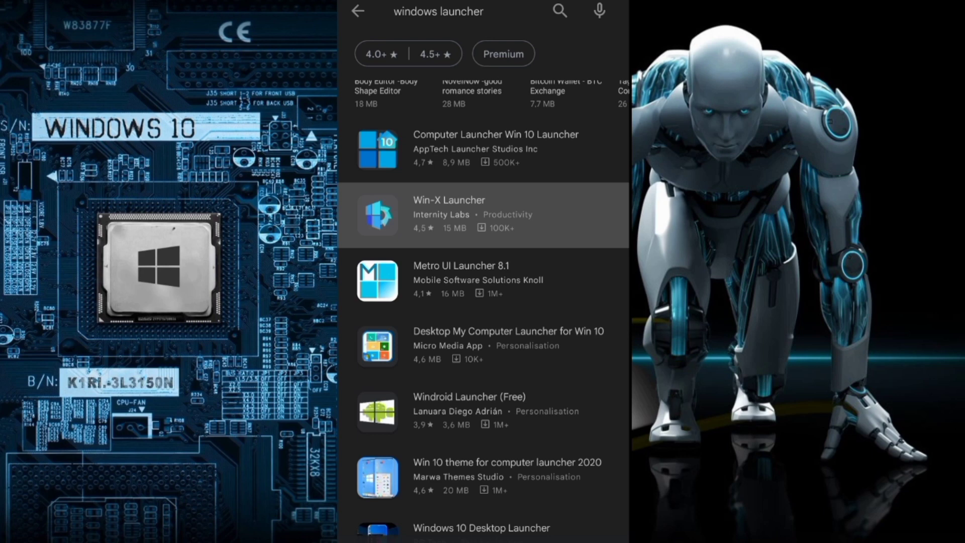
# Step: Install Win-X Launcher and wait for the Open button
pyautogui.click(449, 214)
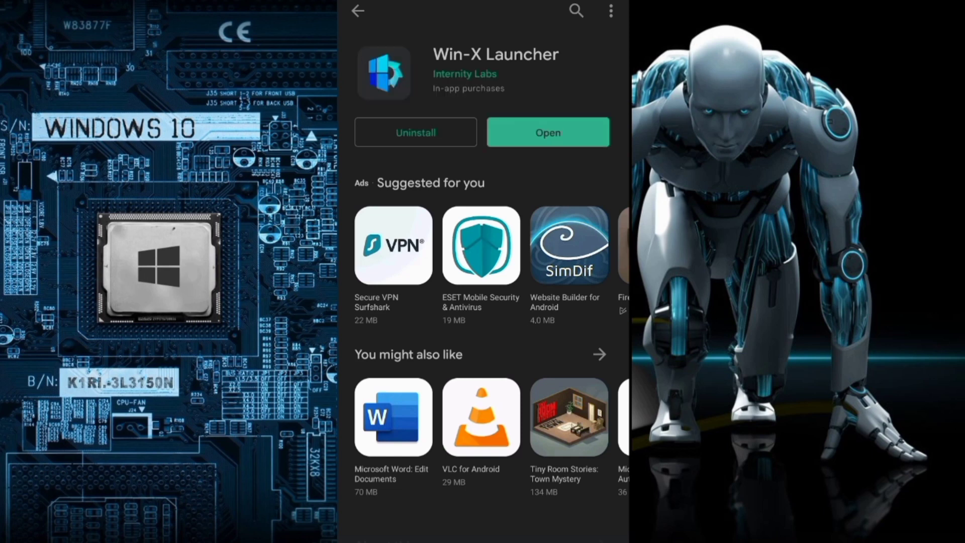
# Step: Open Win-X Launcher, pick it as the Home app, and confirm the launcher change
pyautogui.click(546, 132)
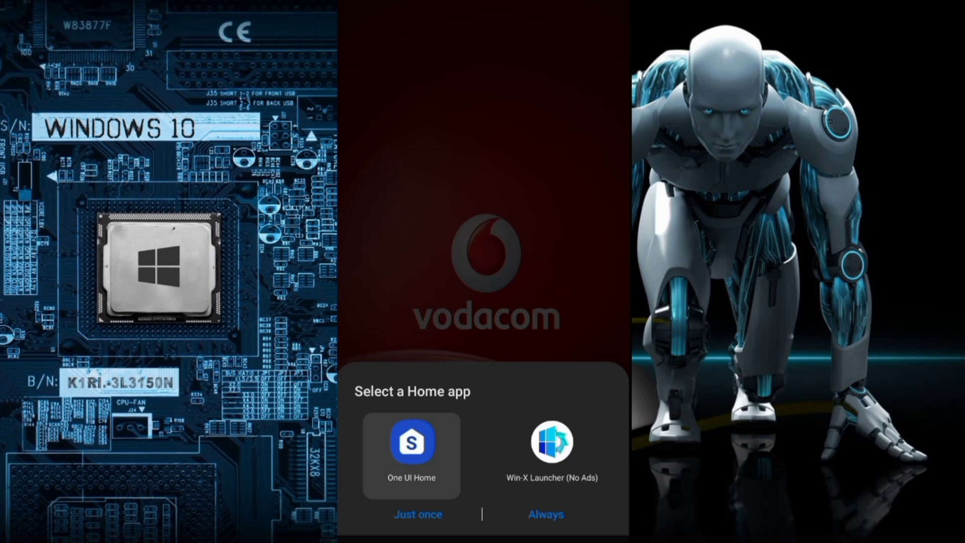
pyautogui.click(545, 514)
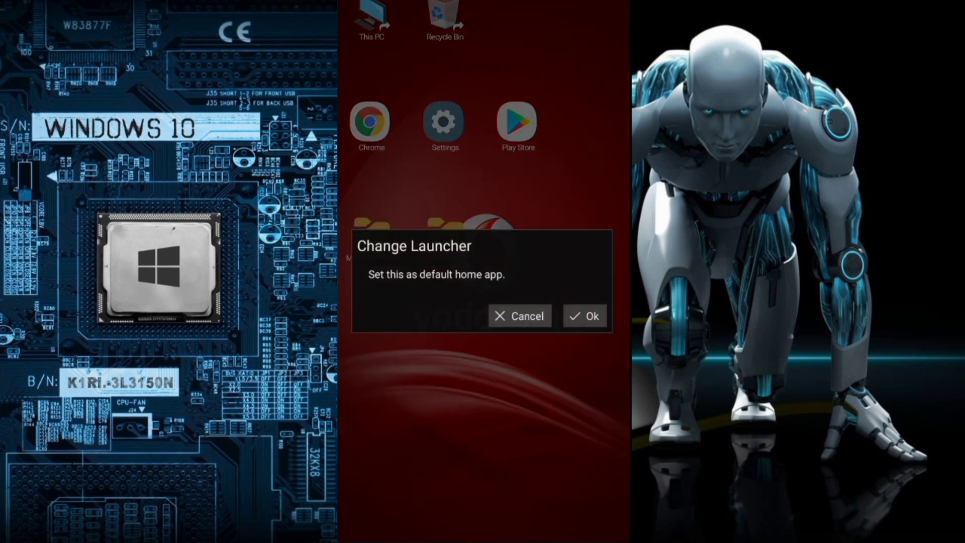
pyautogui.click(584, 315)
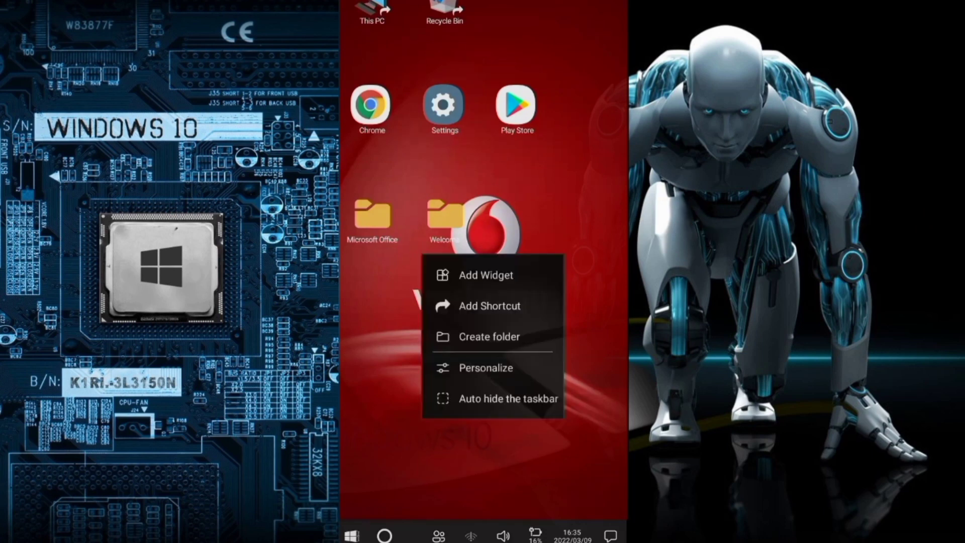
# Step: Open the Win-X Start menu and scroll through the installed app list
pyautogui.click(351, 534)
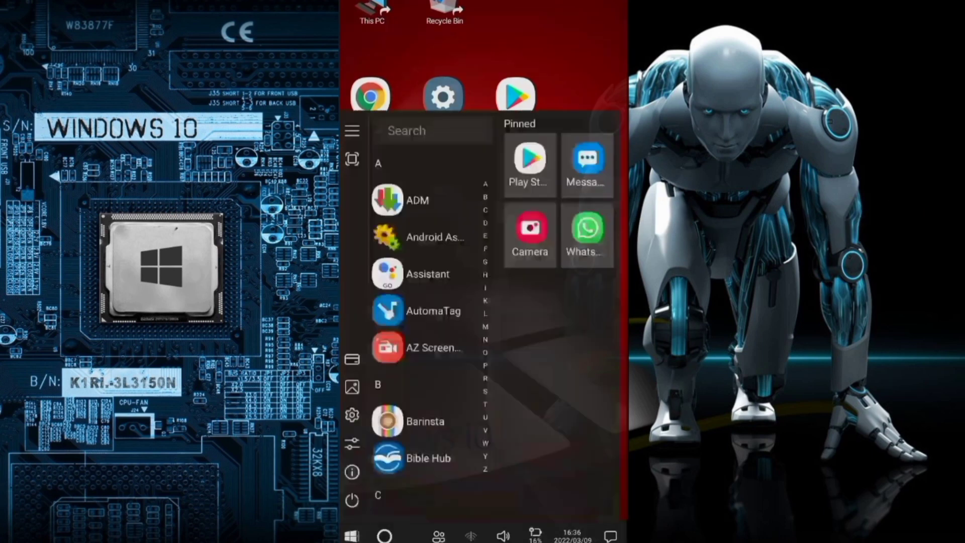
pyautogui.scroll(-3)
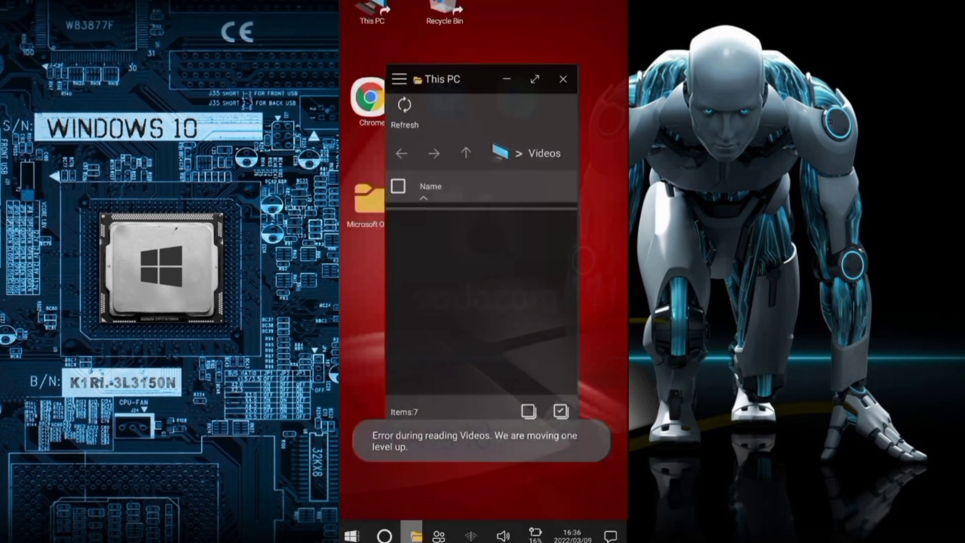
# Step: From This PC, open Videos > Bodybuilding and play a video
pyautogui.click(466, 153)
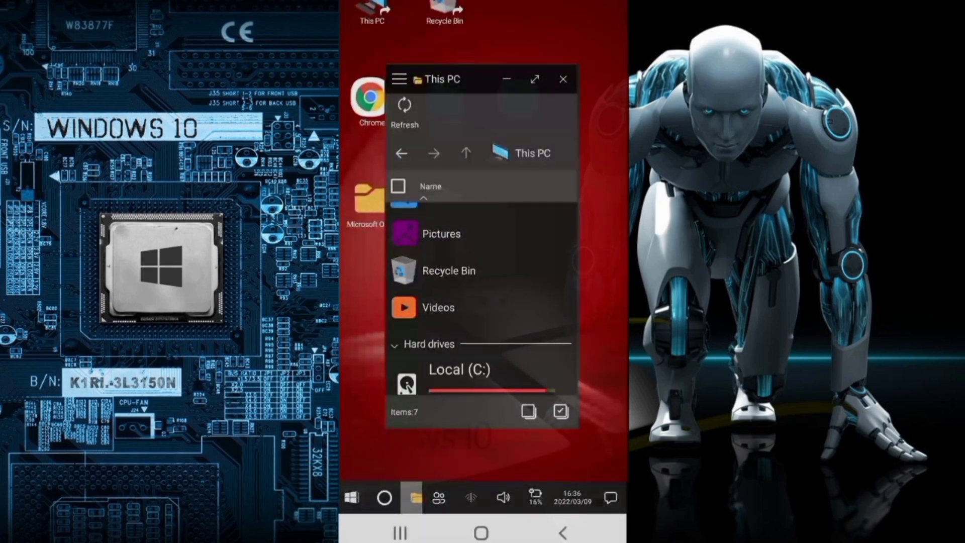
pyautogui.doubleClick(438, 307)
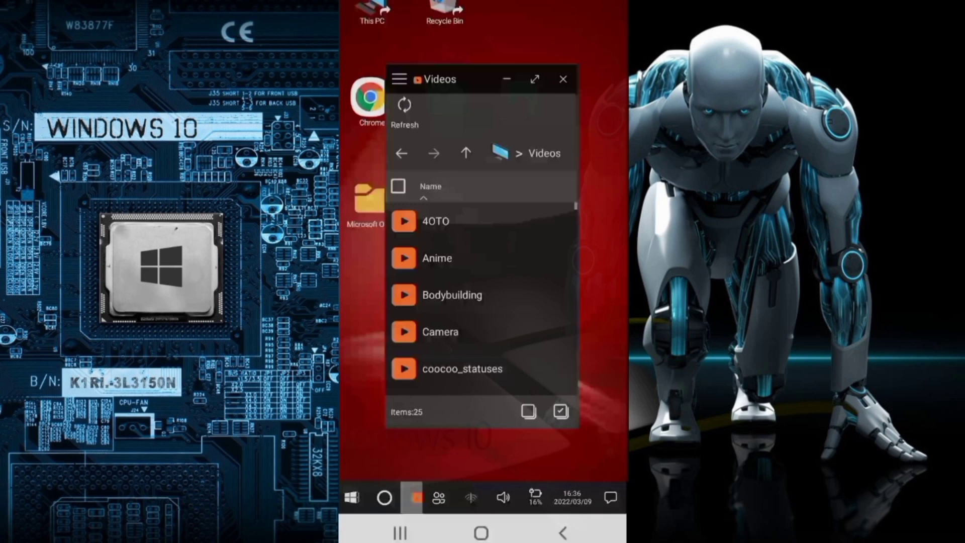
pyautogui.doubleClick(453, 295)
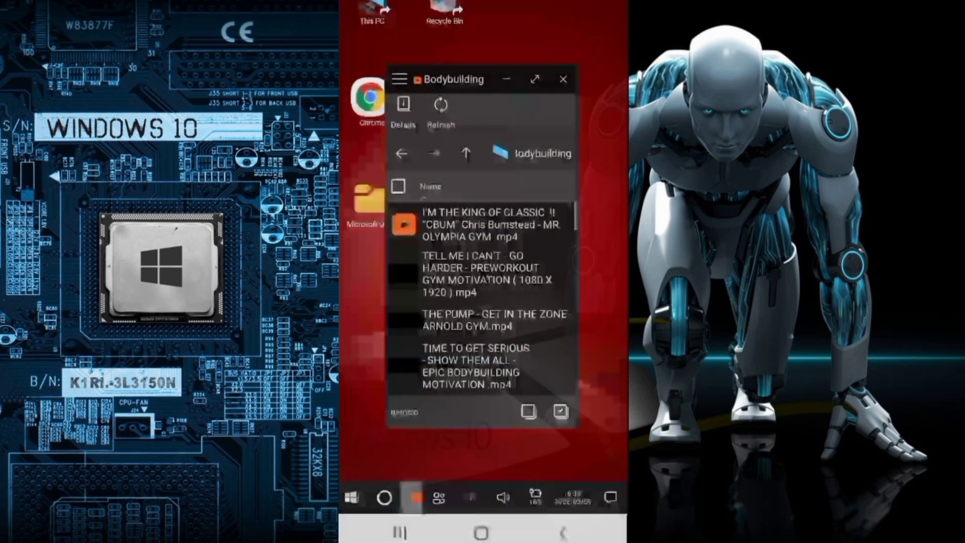
pyautogui.doubleClick(486, 224)
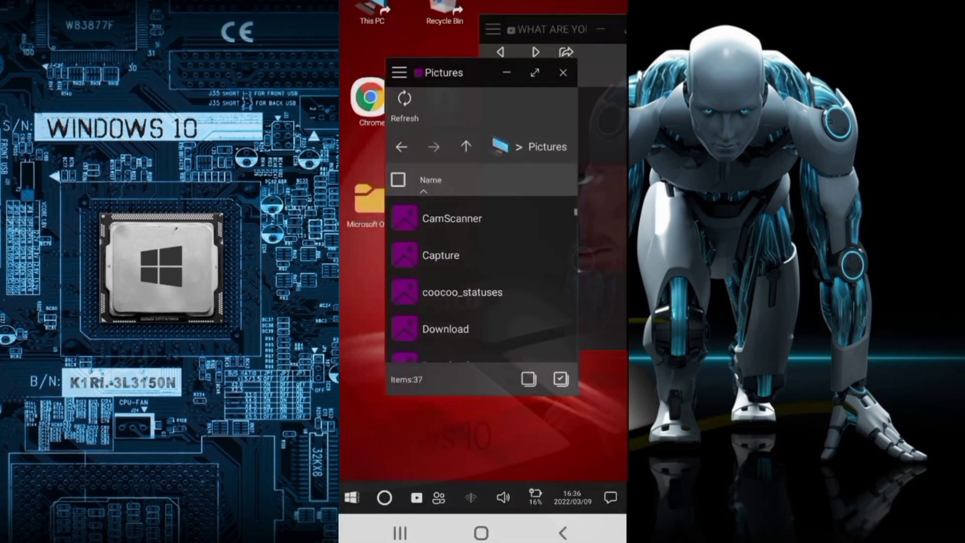
# Step: Scroll the Pictures folder and show the video window's playback controls
pyautogui.scroll(-3)
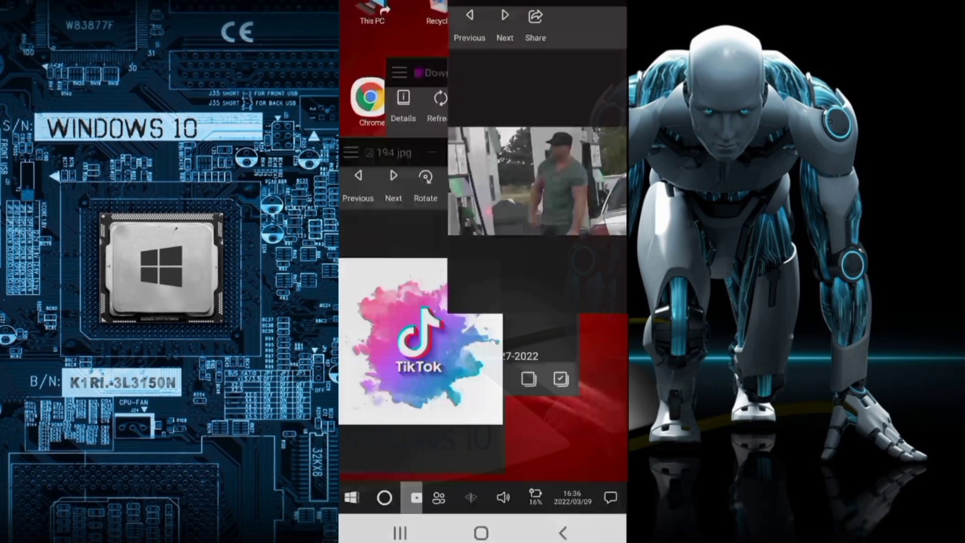
pyautogui.click(536, 178)
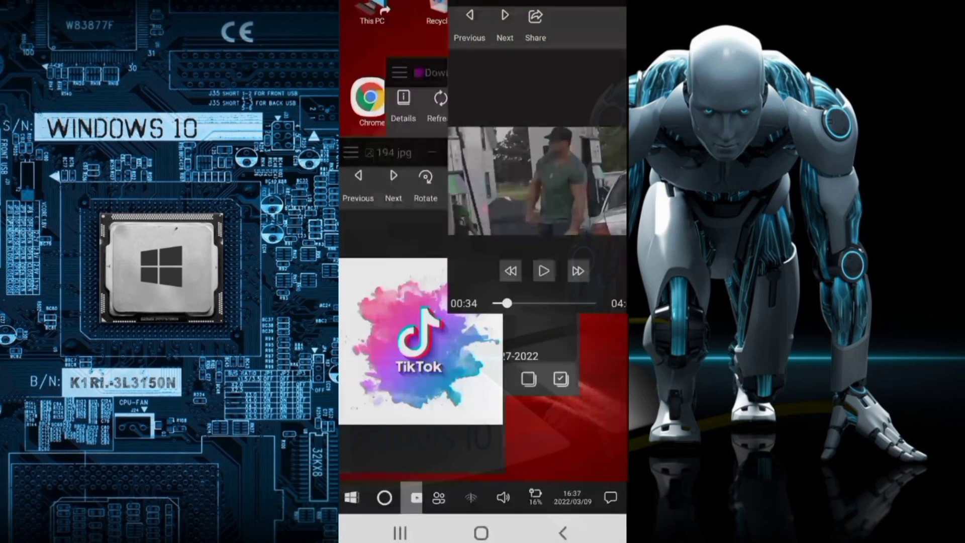